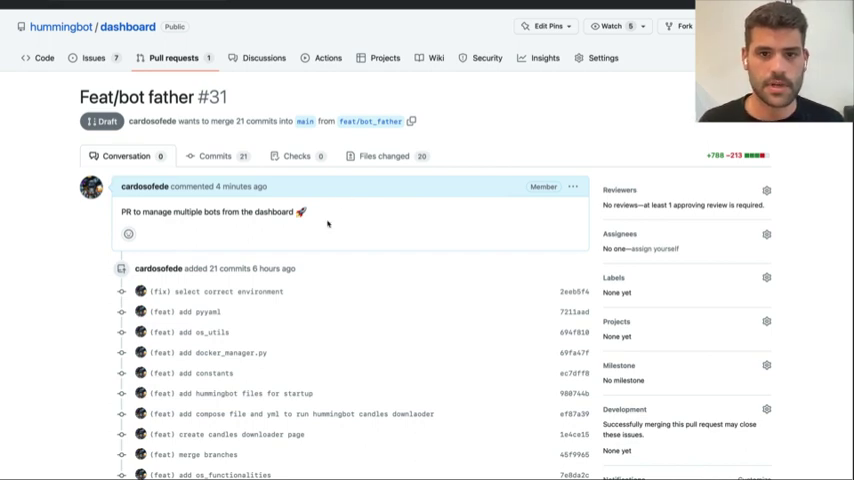
- Leave the 'Feat/bot father' pull request and switch to the browser running the Hummingbot dashboard
key("Cmd+Tab")
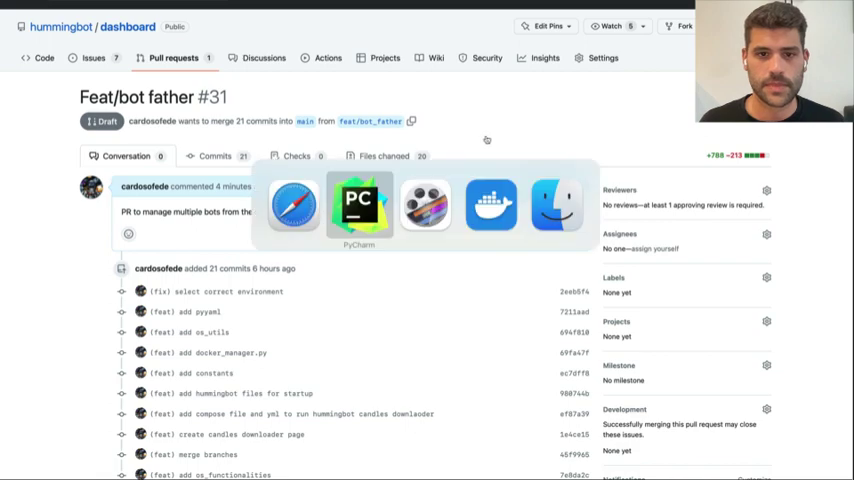
left_click(359, 204)
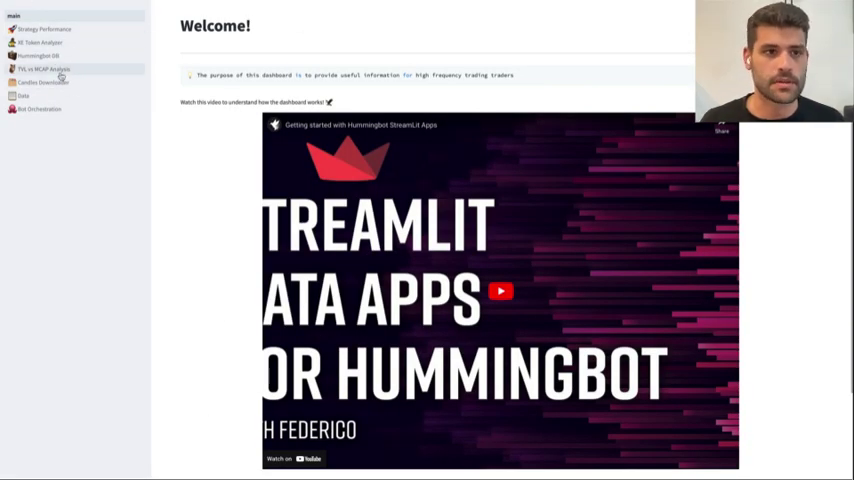
- Go from the Welcome page via Candles Downloader to Bot Orchestration, showing no active instances and the broker running
left_click(45, 82)
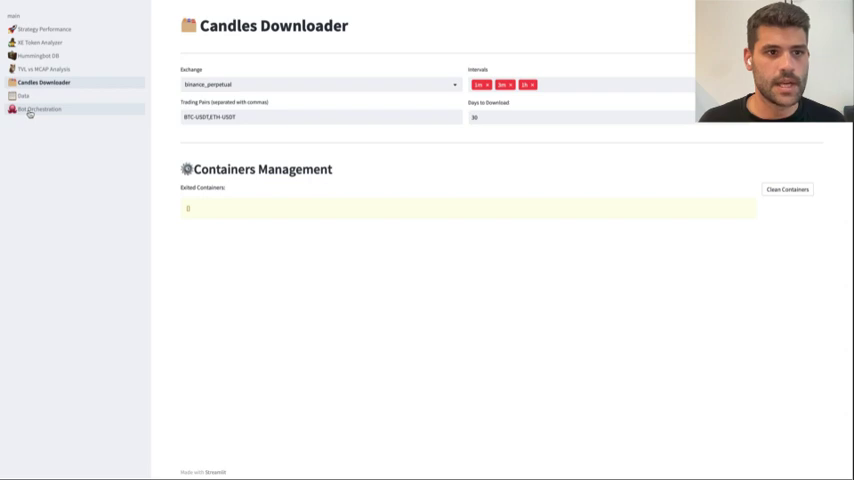
left_click(40, 100)
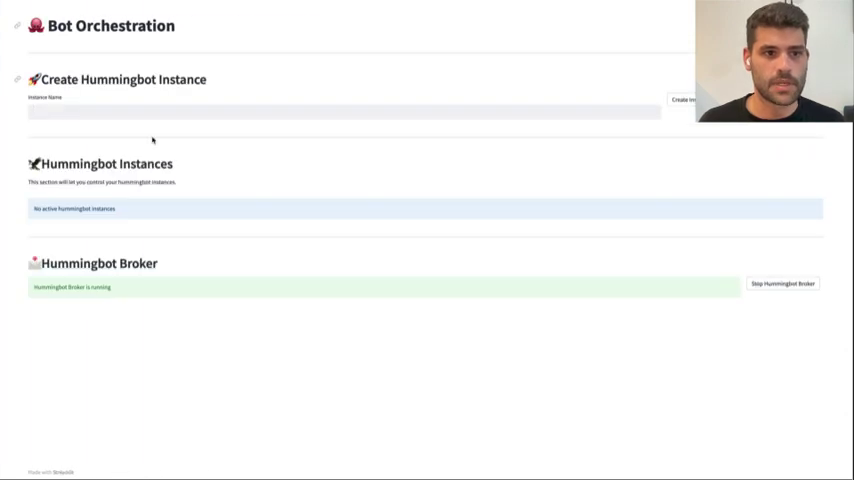
double_click(99, 263)
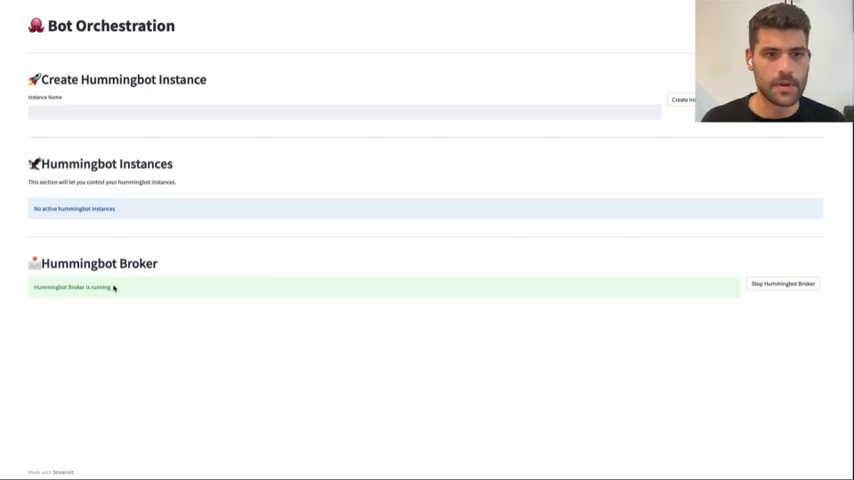
- Stop the Hummingbot Broker, have it recreated so it reports running, then switch toward Docker Desktop
key("cmd+tab")
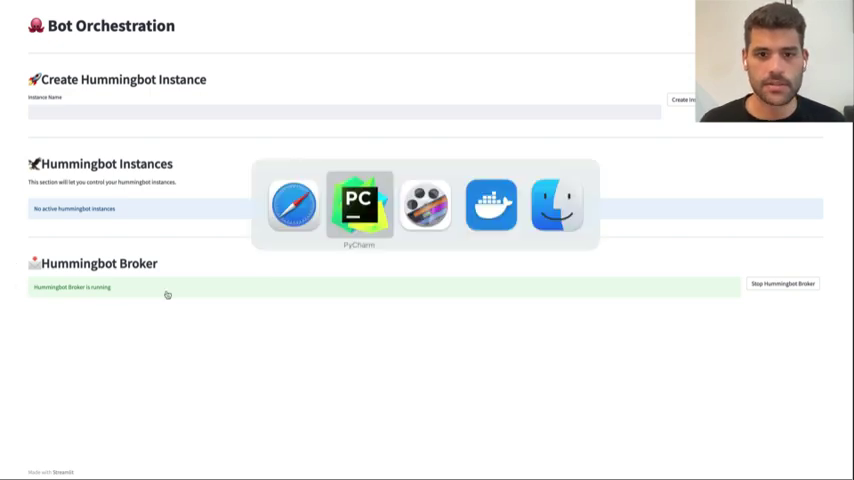
left_click(493, 197)
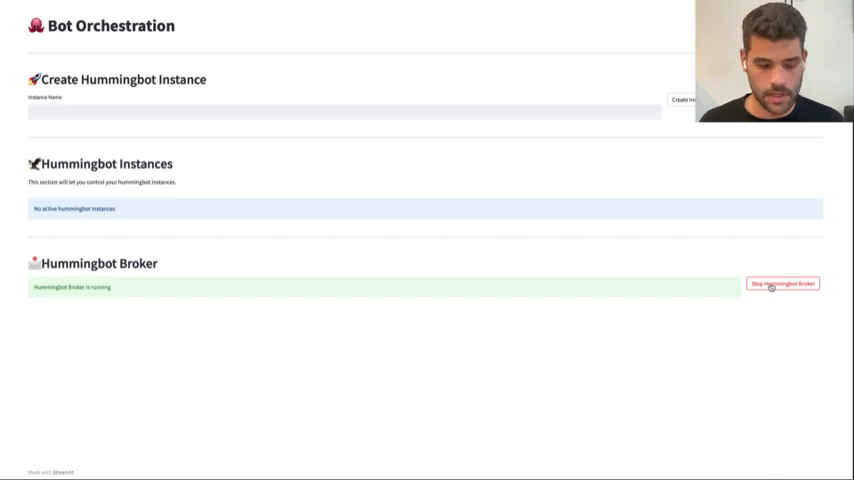
left_click(783, 284)
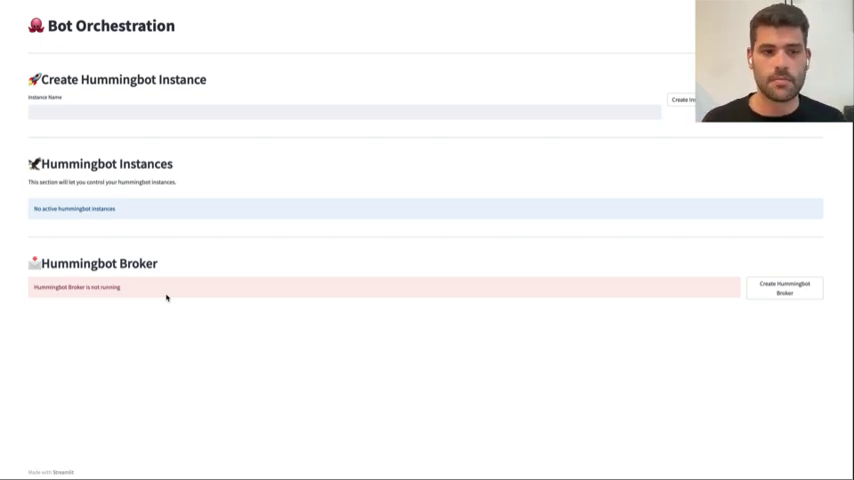
mouse_move(376, 342)
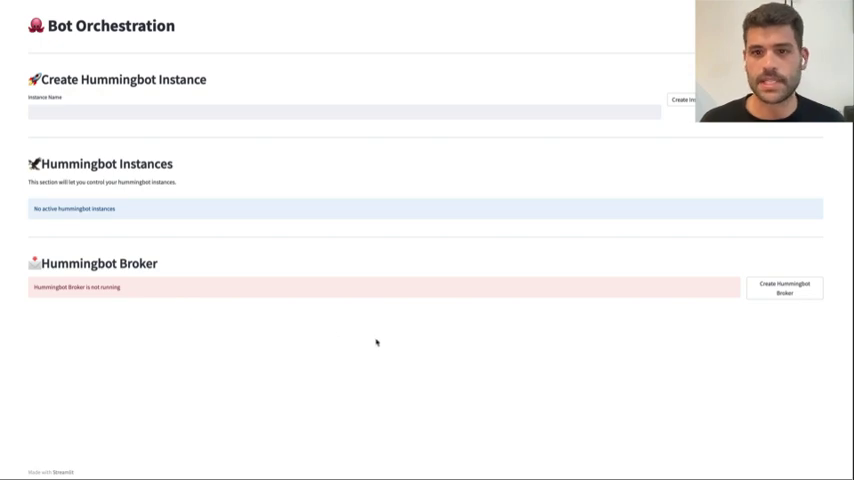
key("cmd+tab")
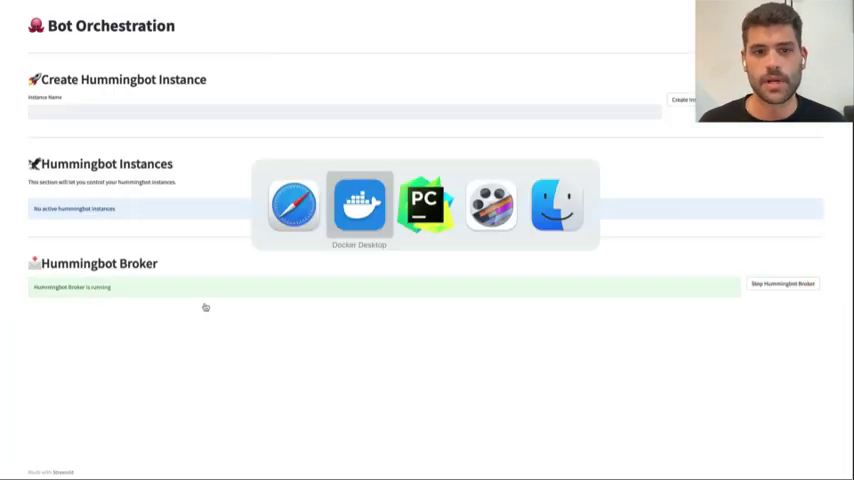
- Expand the hummingbot-broker stack in Docker Desktop's Containers list, then return to the dashboard
left_click(359, 203)
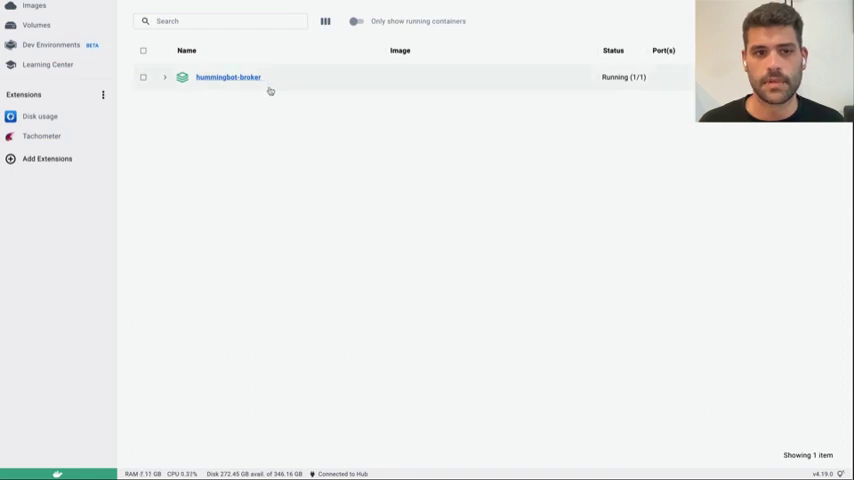
left_click(166, 77)
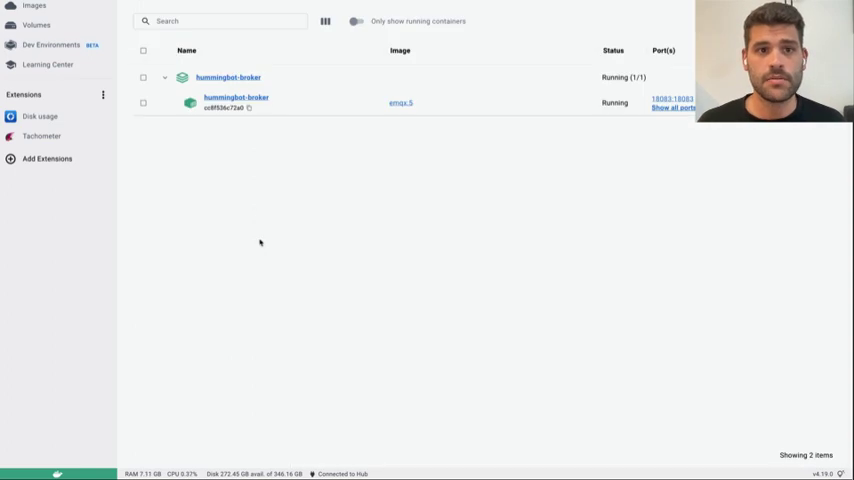
key("Cmd+Tab")
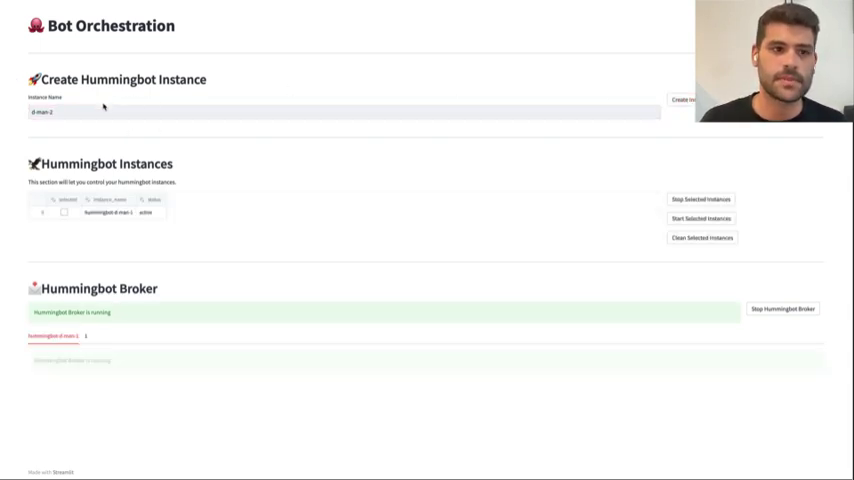
- Create instances d-man-2 and d-man-3 so three hummingbot-d-man instances are listed as active
left_click(340, 113)
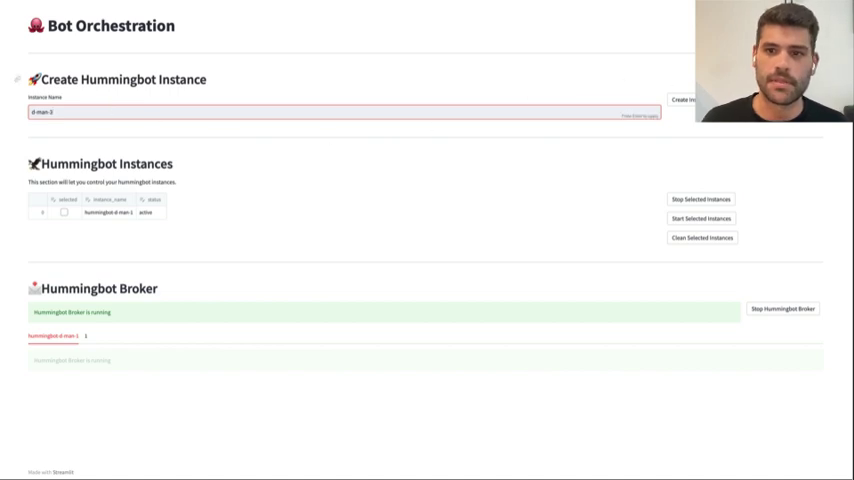
left_click(683, 99)
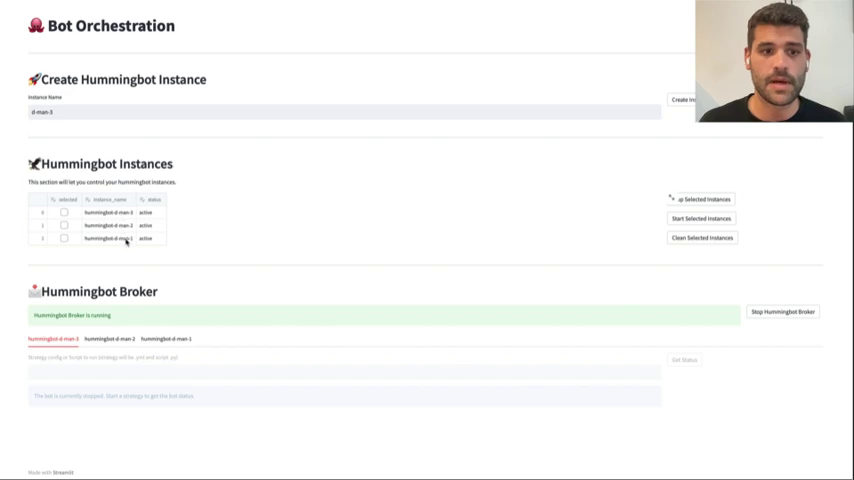
left_click(699, 199)
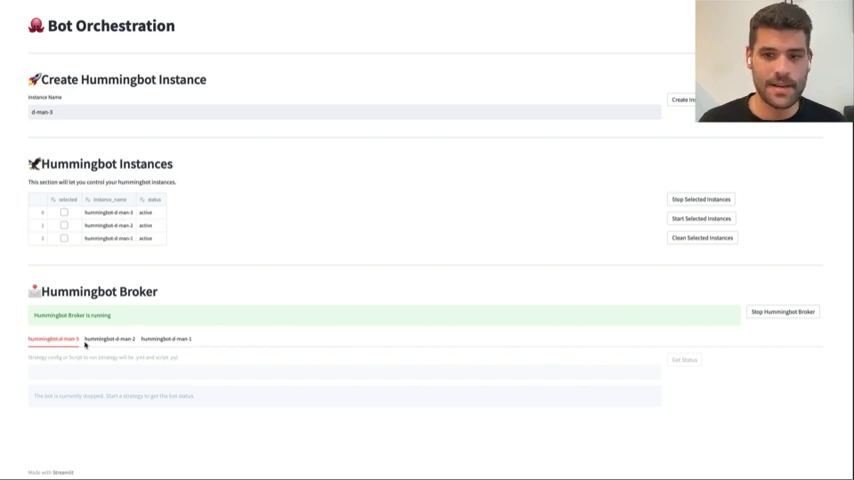
mouse_move(82, 331)
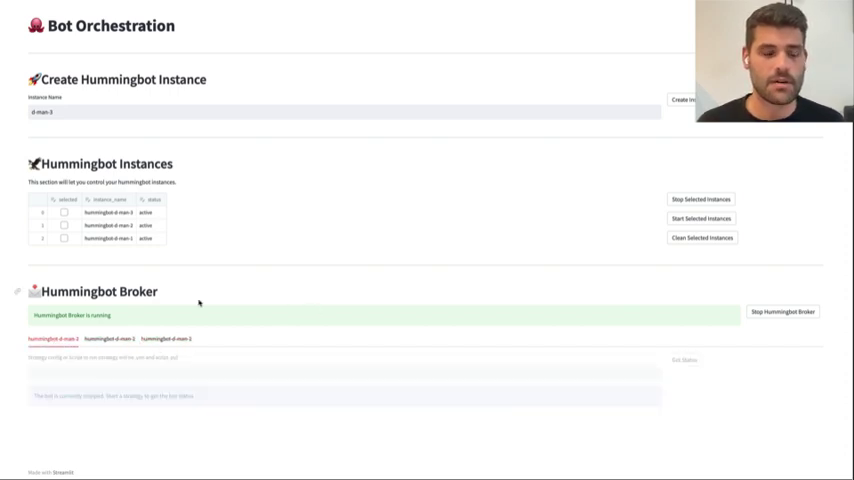
left_click(109, 339)
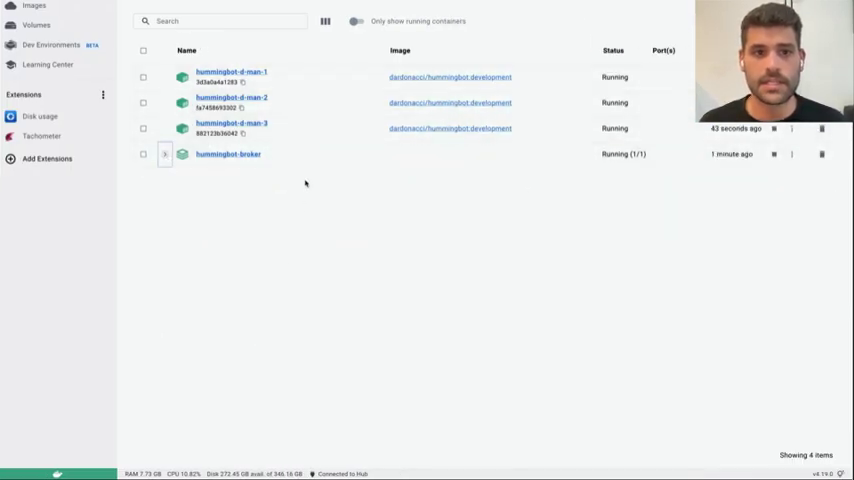
mouse_move(303, 140)
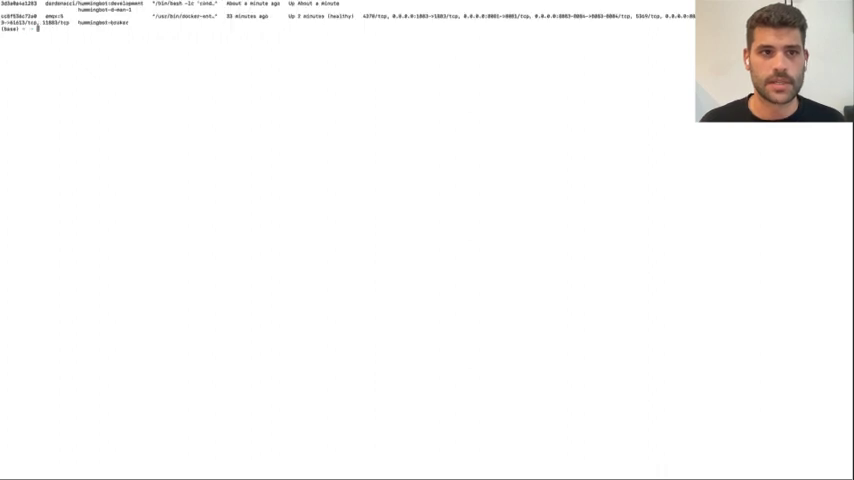
- Run 'docker attach hummingbot-d-man-1' in Terminal, then return to the dashboard in Safari
type("docker attach hummingbot-d-man-1")
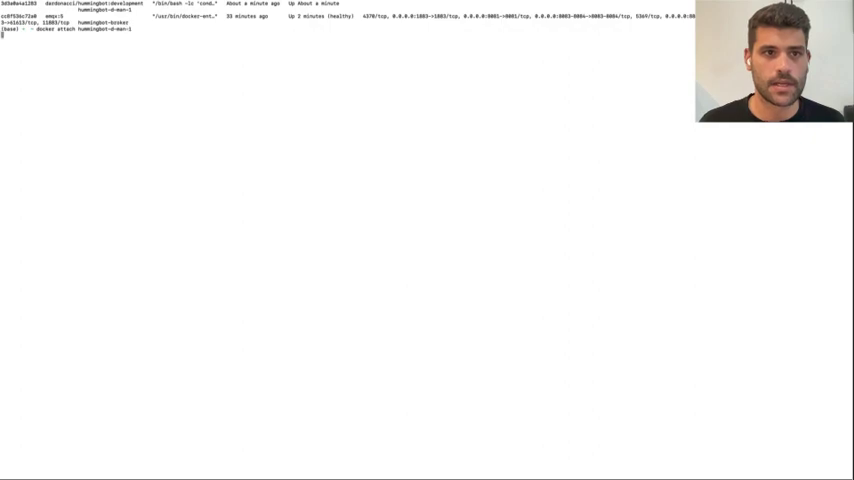
key("Enter")
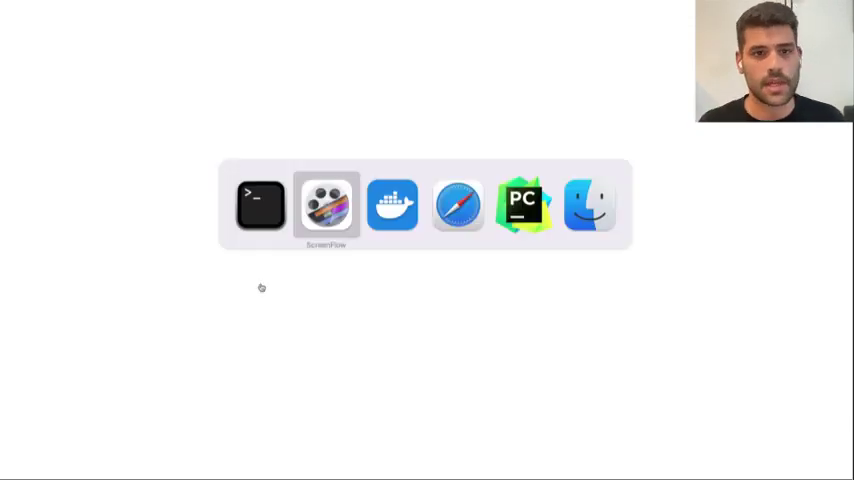
mouse_move(457, 205)
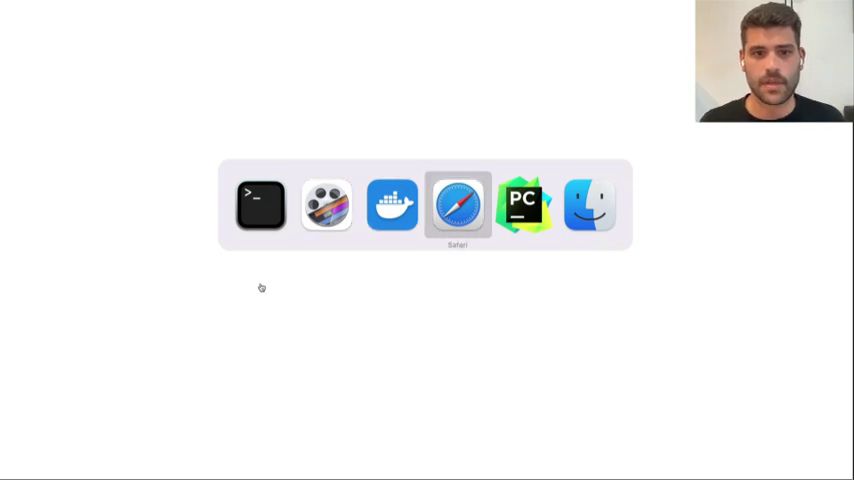
left_click(458, 204)
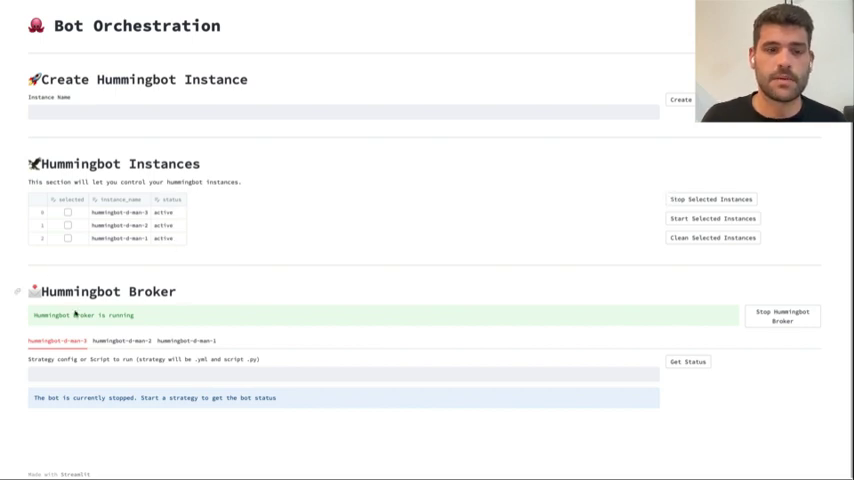
- Stop hummingbot-d-man-1 and hummingbot-d-man-2 so they show as exited, leaving only d-man-3 active
left_click(68, 238)
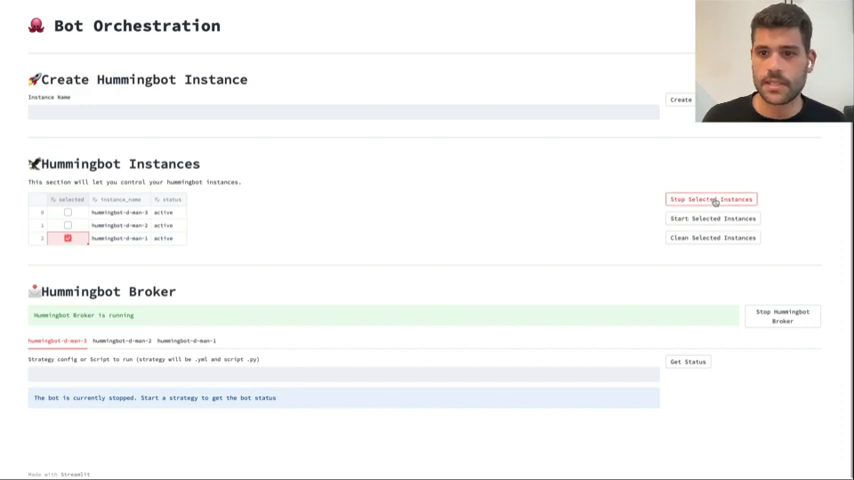
mouse_move(19, 222)
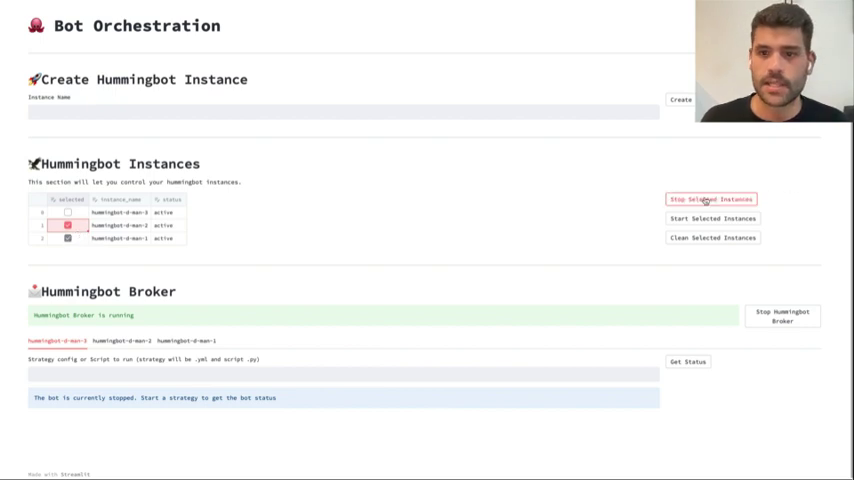
left_click(67, 225)
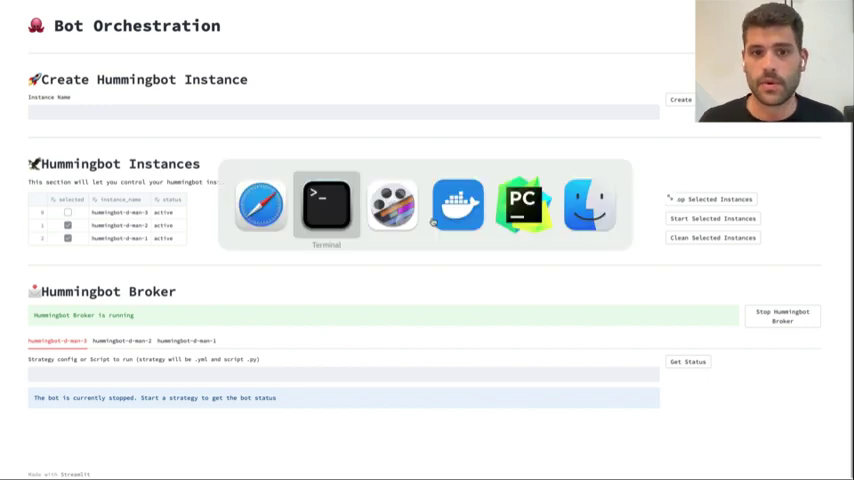
left_click(457, 204)
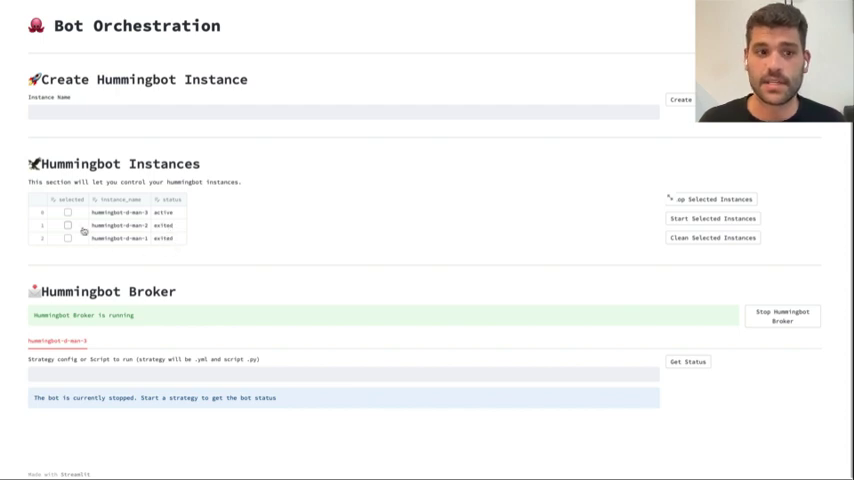
- Start hummingbot-d-man-2 again, mark hummingbot-d-man-1, then switch to Docker Desktop
left_click(68, 225)
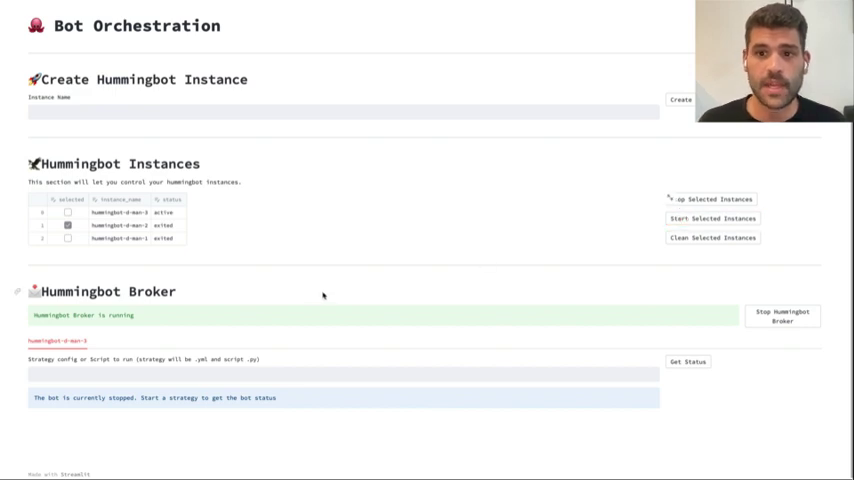
left_click(68, 239)
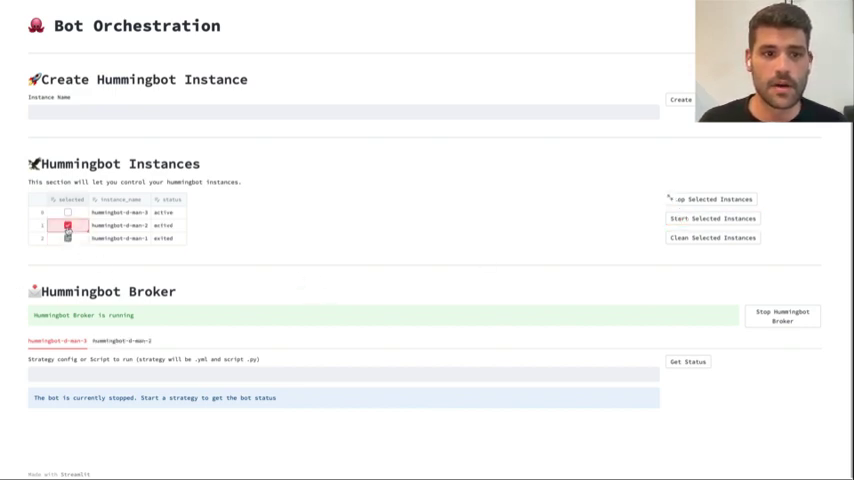
left_click(68, 238)
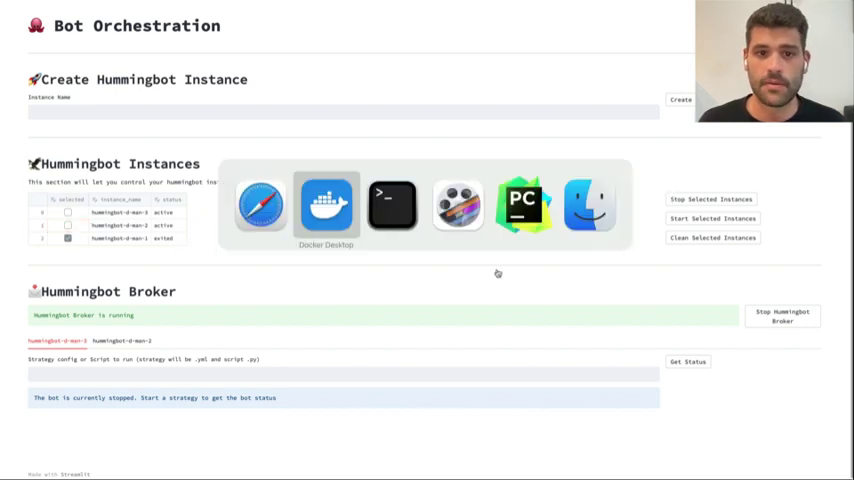
left_click(326, 205)
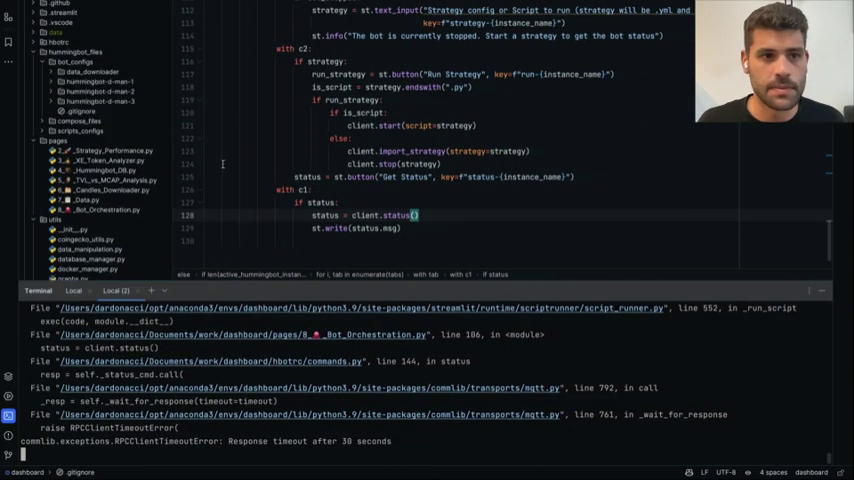
left_click(95, 81)
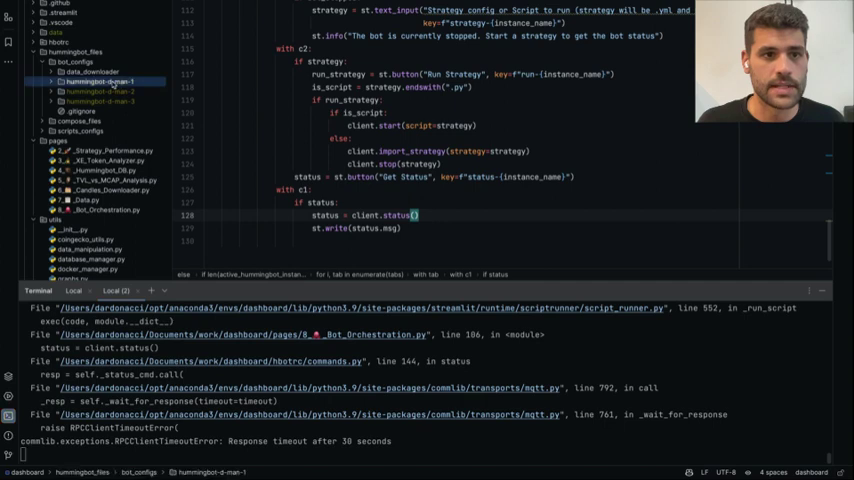
left_click(95, 90)
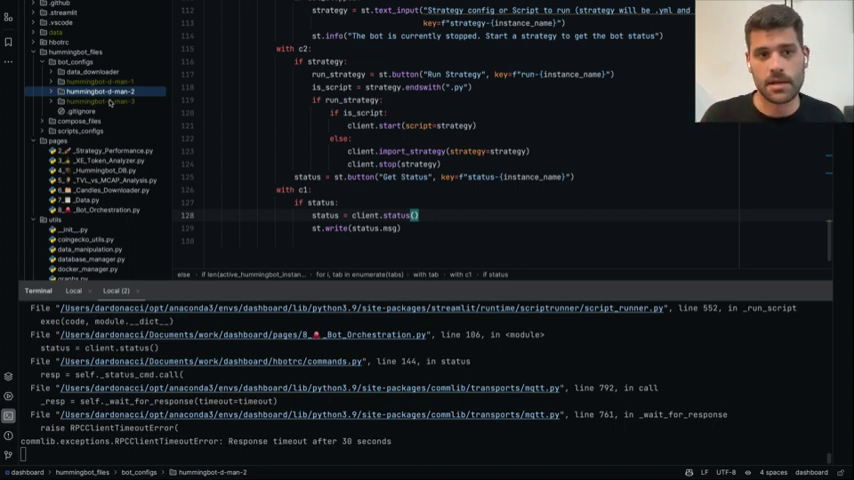
key("Cmd+Tab")
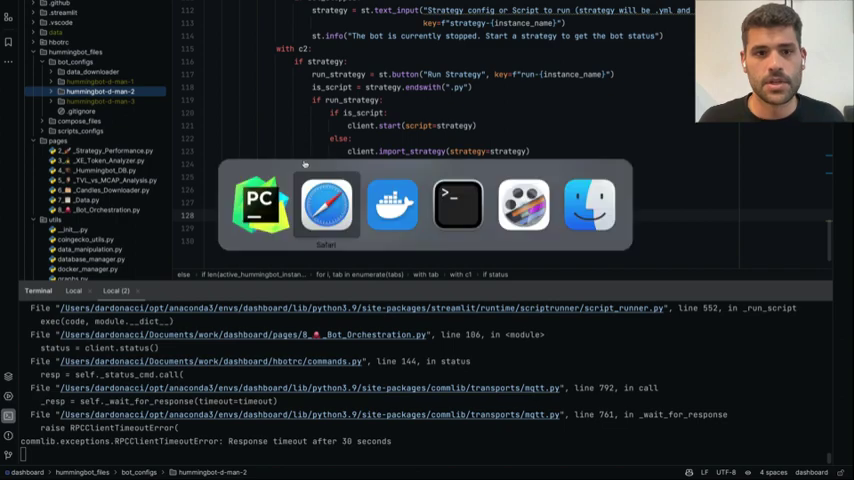
- Enter simple_pmm_example.py as the strategy script for hummingbot-d-man-3
left_click(325, 201)
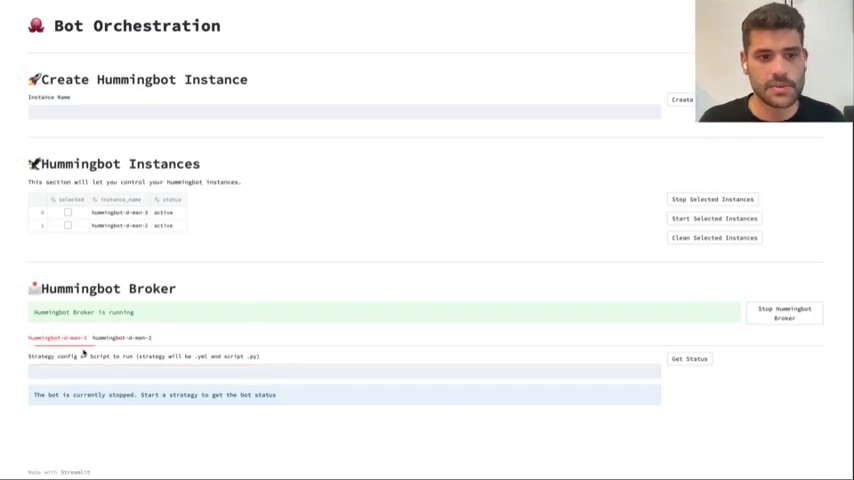
left_click(343, 372)
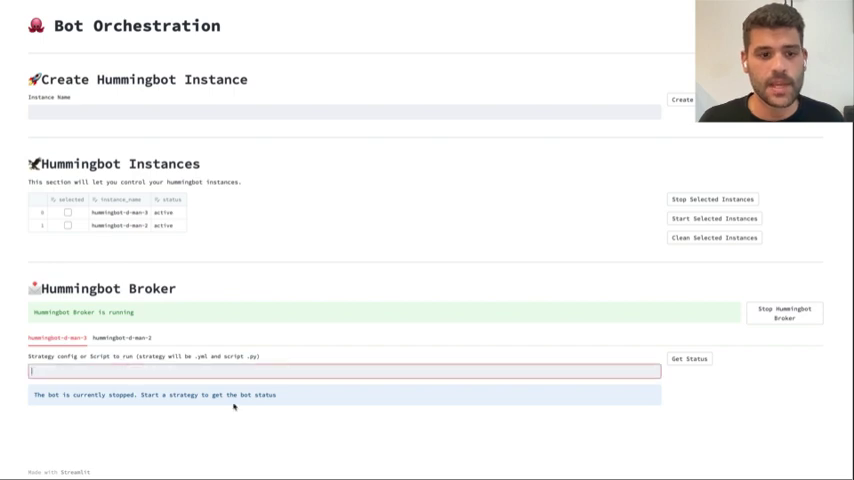
type("simple_pmm_")
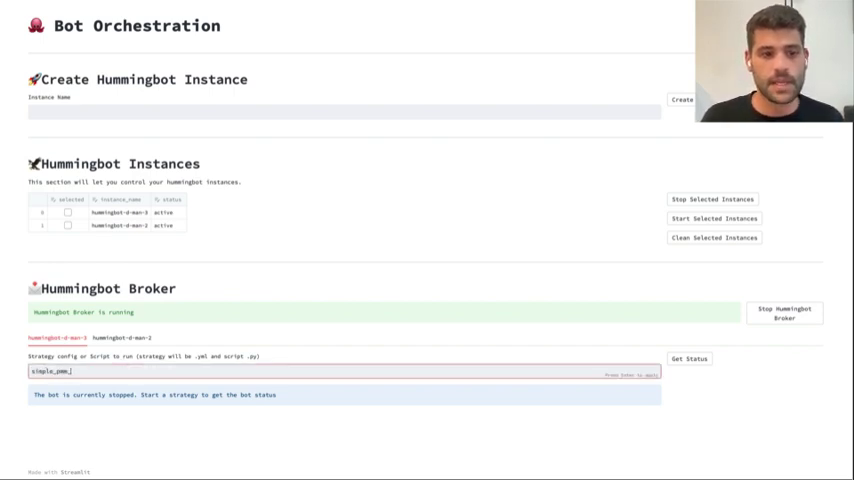
type("simple_pmm_example.py")
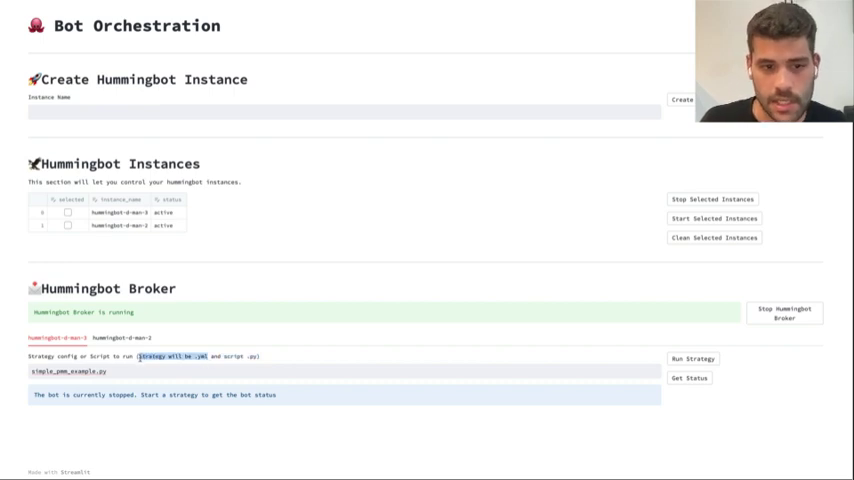
mouse_move(205, 362)
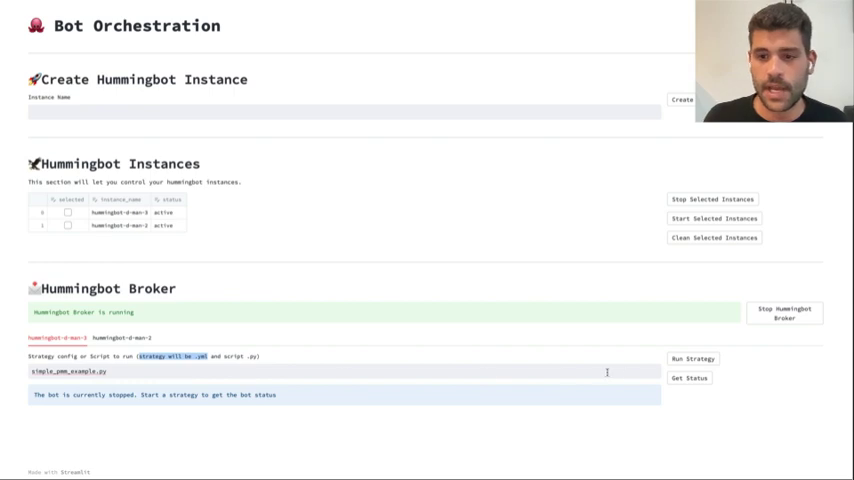
mouse_move(692, 359)
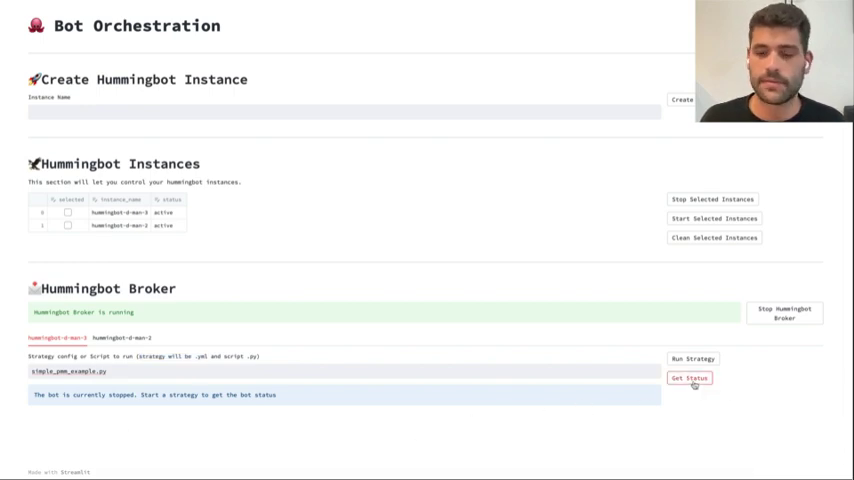
- Run the strategy on hummingbot-d-man-3 and fetch its status, showing paper trading with ETH-USDT balances and orders
left_click(689, 378)
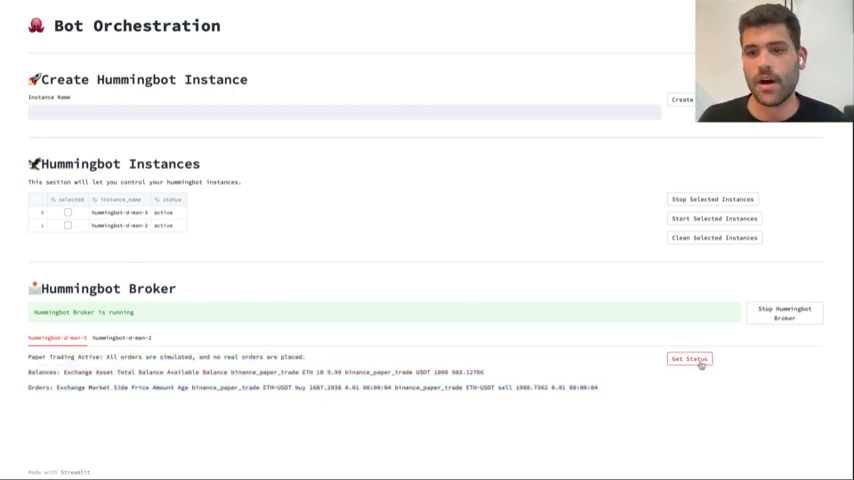
left_click(688, 359)
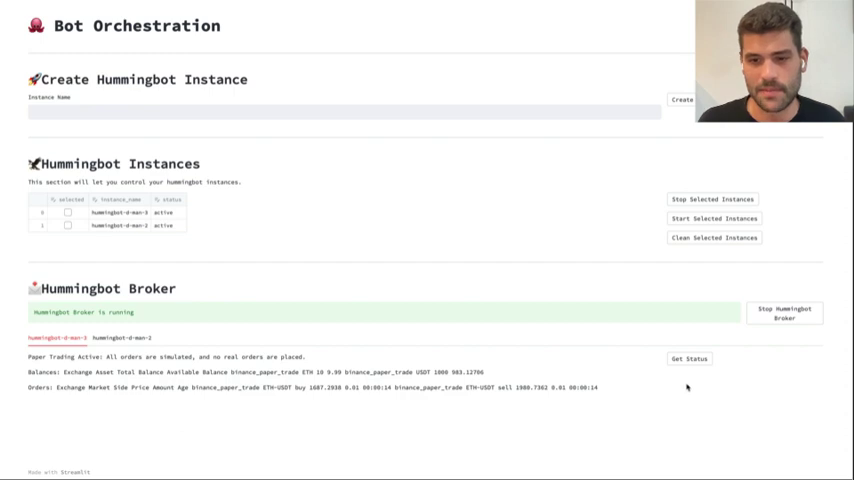
mouse_move(677, 393)
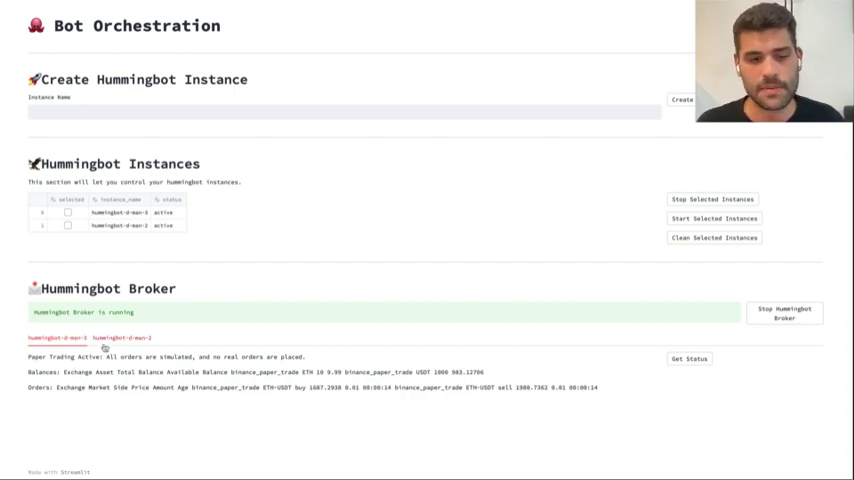
left_click(121, 337)
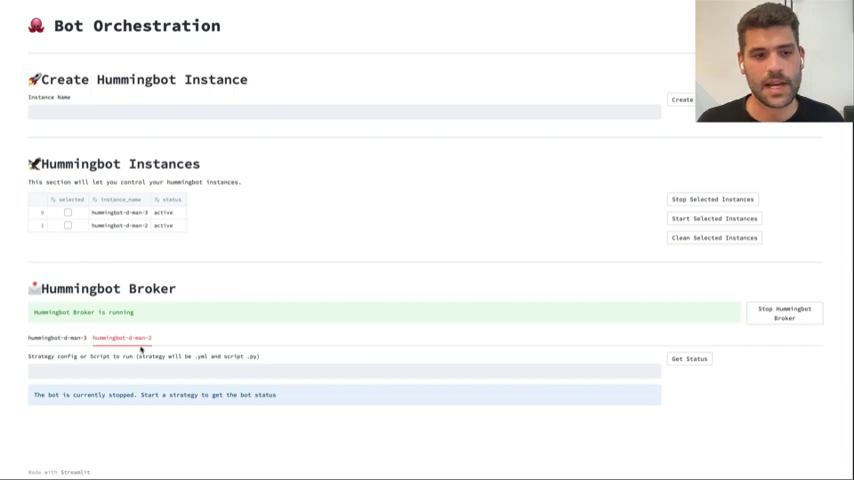
left_click(688, 358)
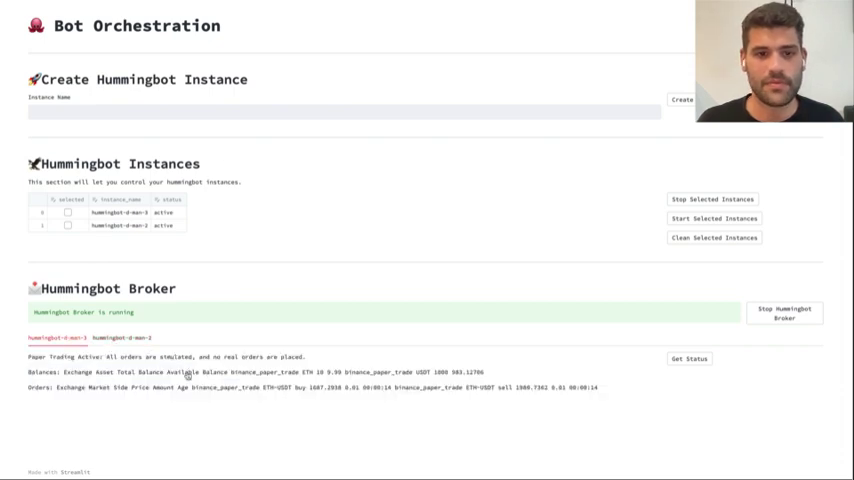